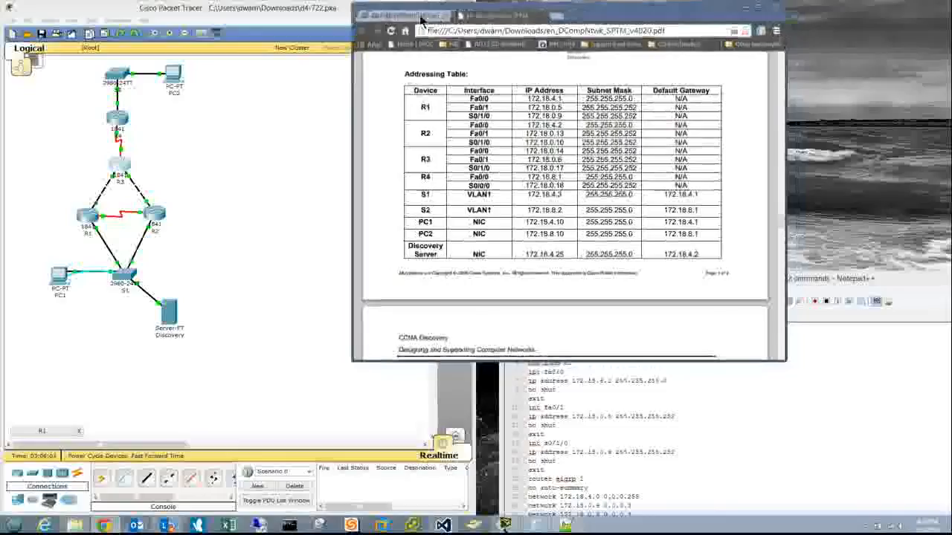
# Step: Open the Student Resources > PT Student Lab Manual folder in the NetAcad files tab
pyautogui.click(403, 16)
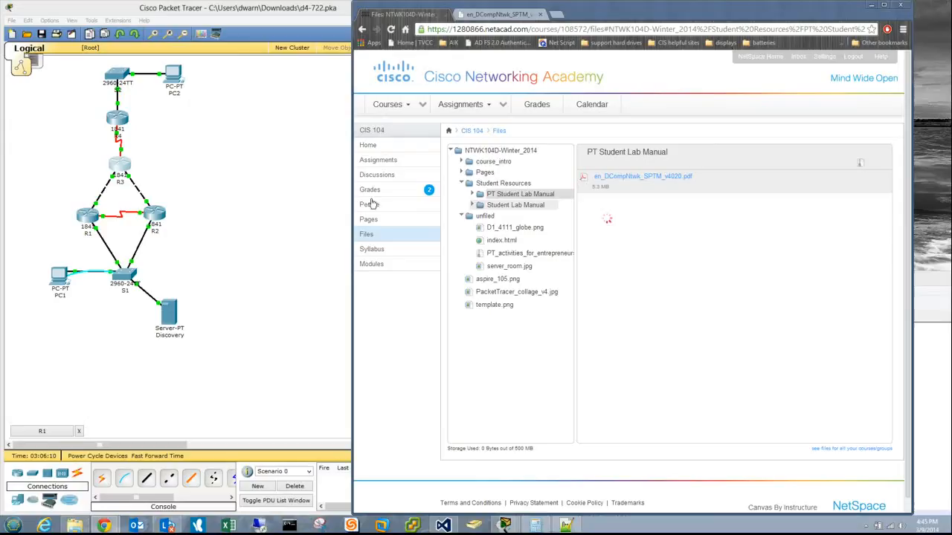
pyautogui.moveTo(407, 133)
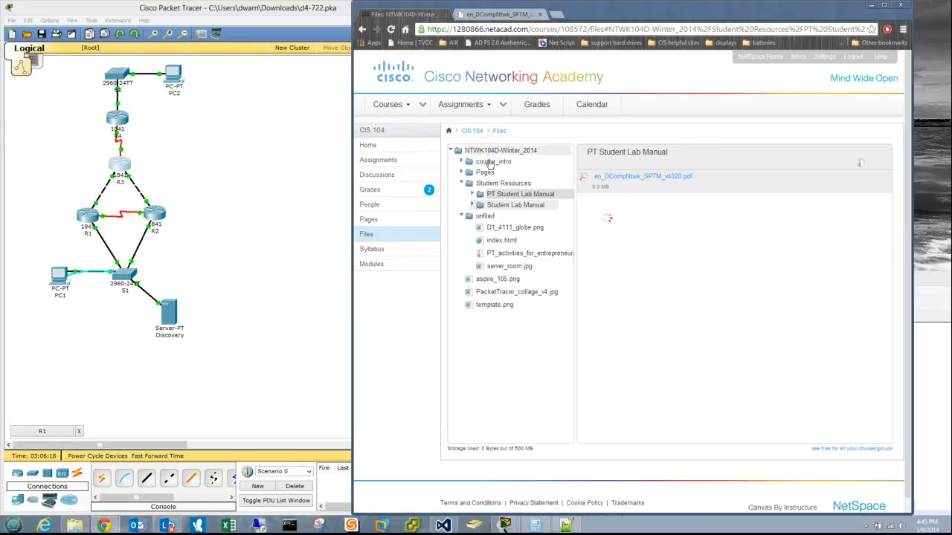
pyautogui.moveTo(474, 206)
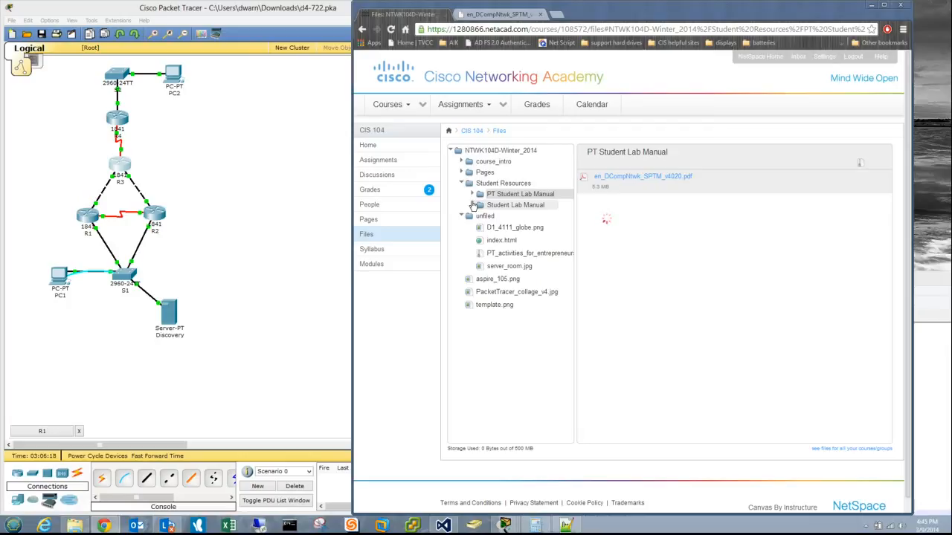
pyautogui.click(521, 194)
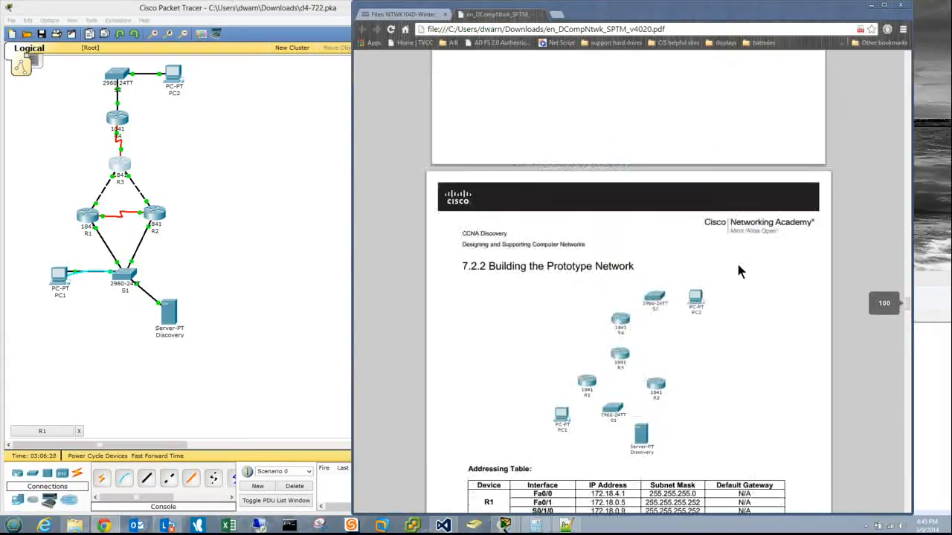
# Step: Scroll the lab manual PDF to the 7.2.2 topology diagram and its Addressing Table
pyautogui.scroll(-3)
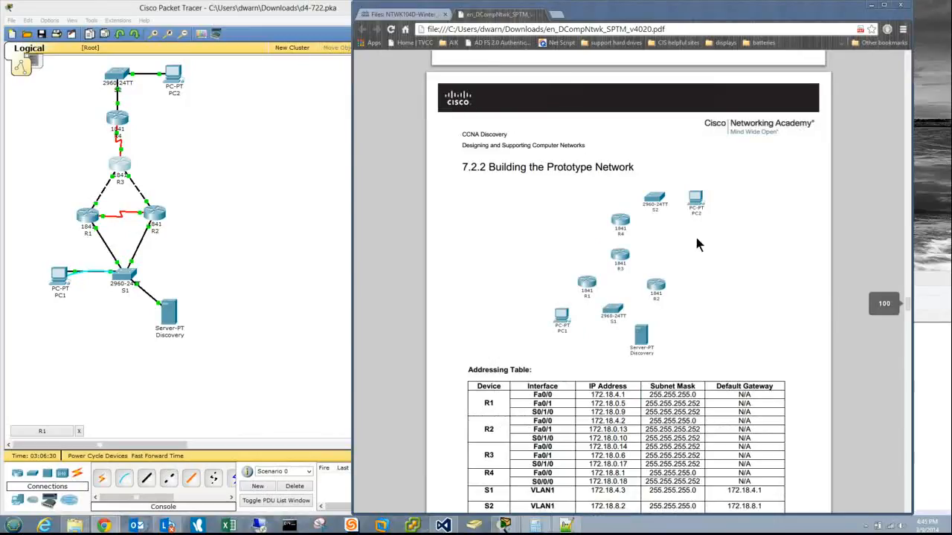
pyautogui.moveTo(506, 171)
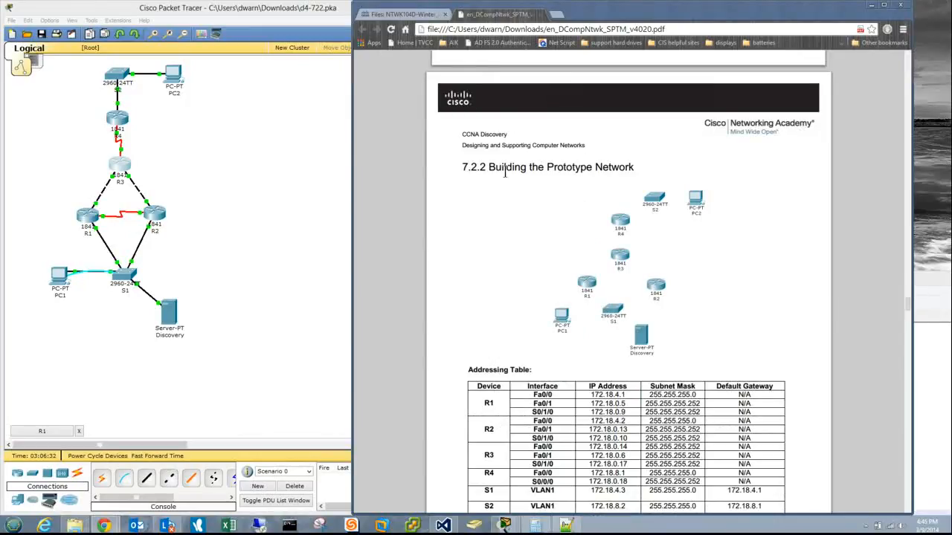
pyautogui.scroll(-3)
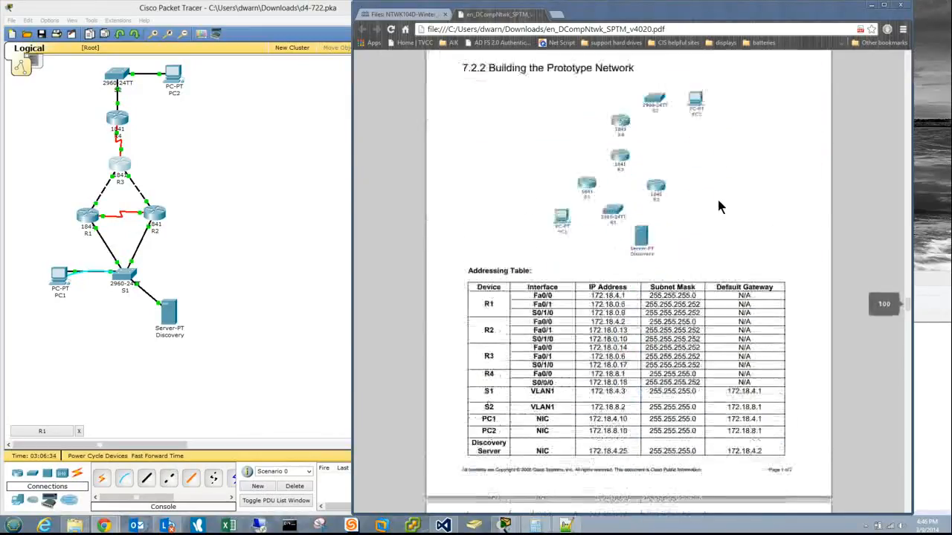
pyautogui.scroll(-3)
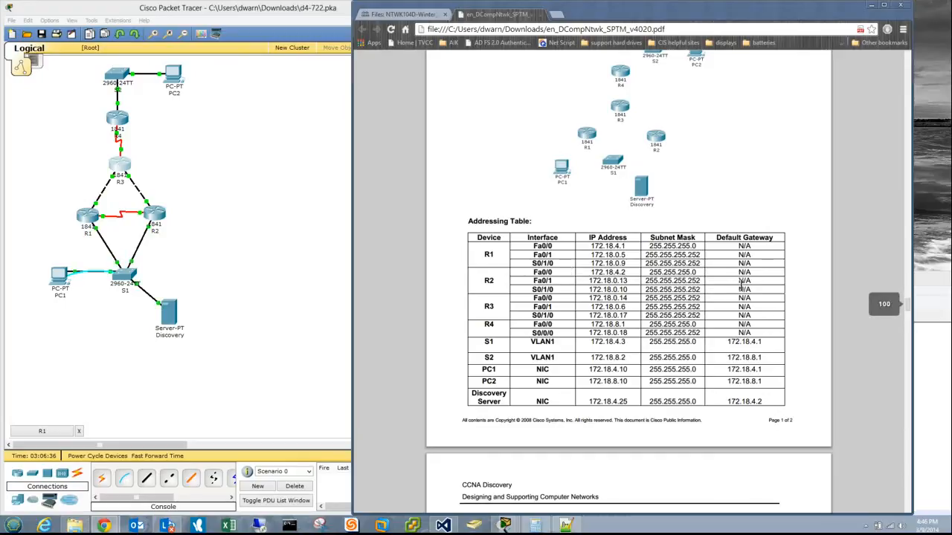
pyautogui.moveTo(785, 375)
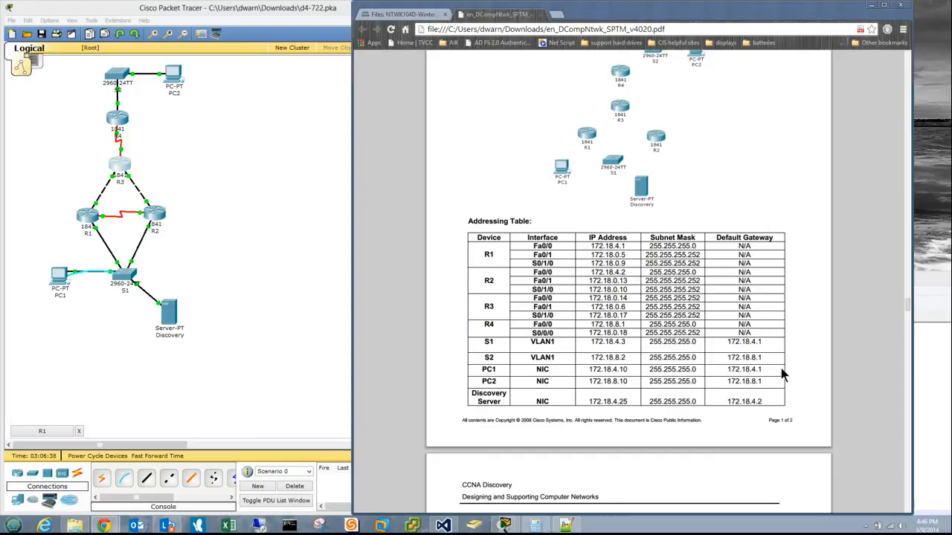
pyautogui.scroll(3)
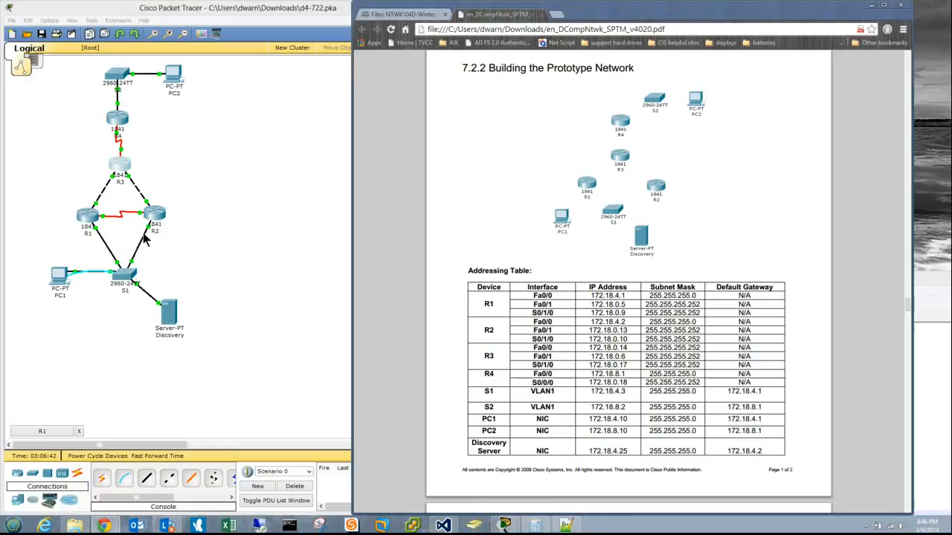
pyautogui.moveTo(123, 271)
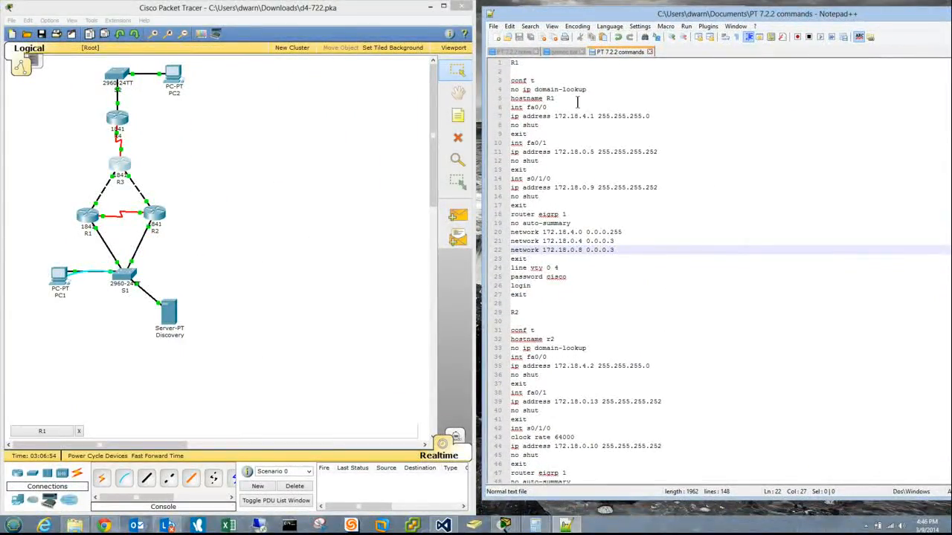
pyautogui.moveTo(618, 306)
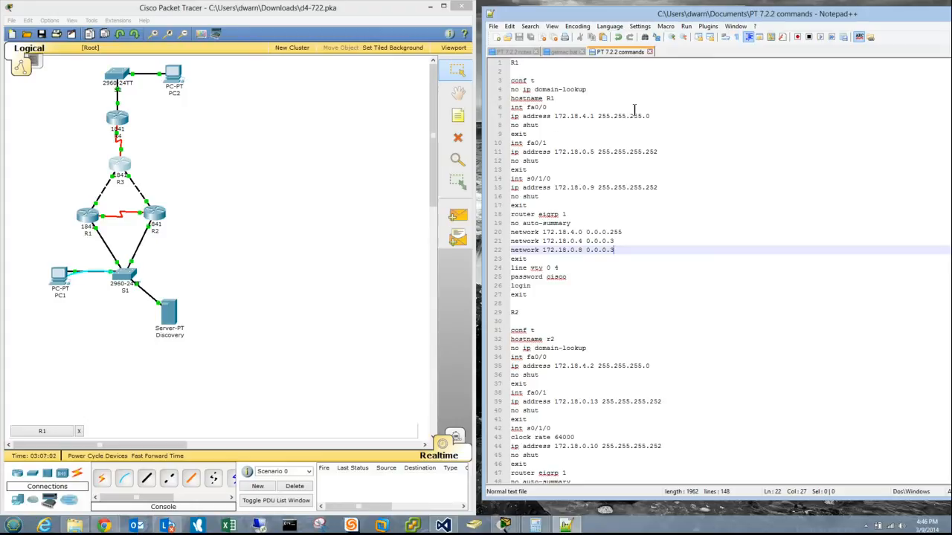
pyautogui.moveTo(623, 174)
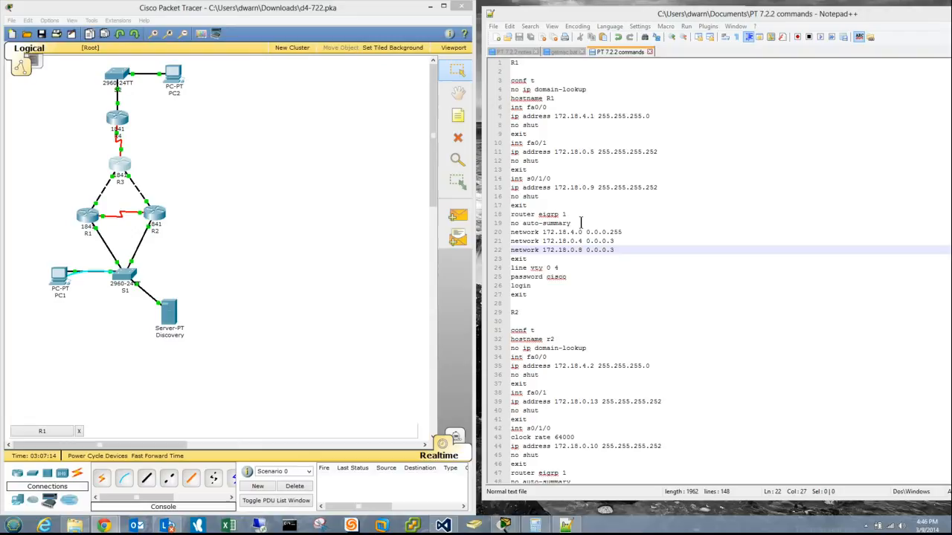
pyautogui.moveTo(567, 240)
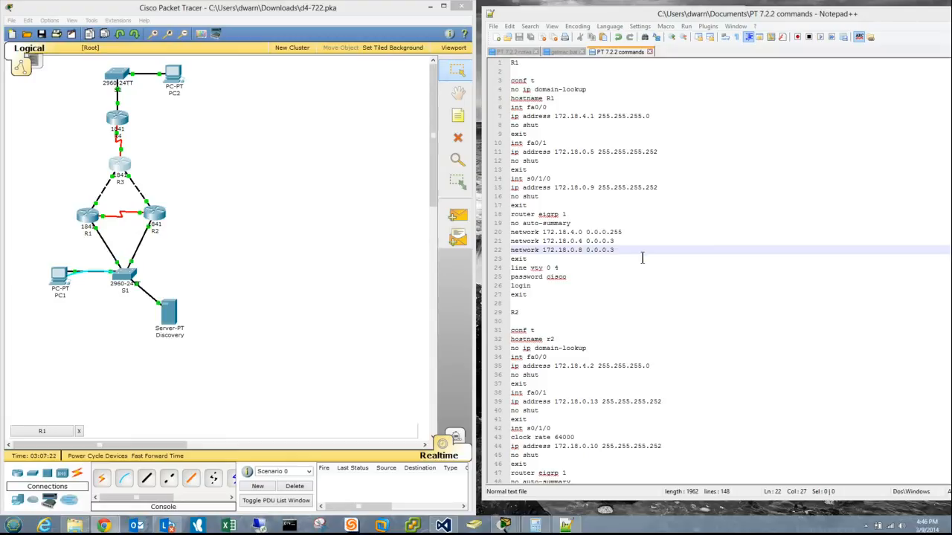
pyautogui.moveTo(593, 233)
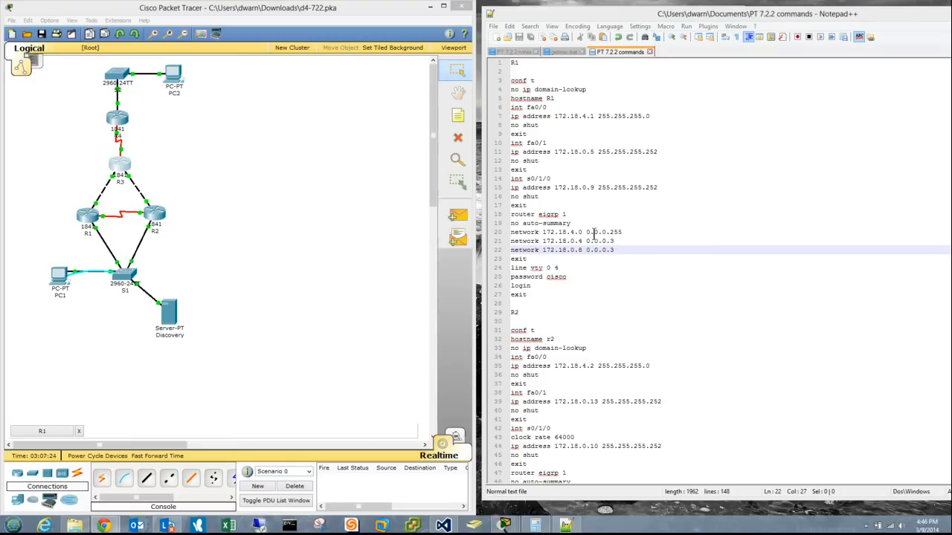
pyautogui.moveTo(592, 233)
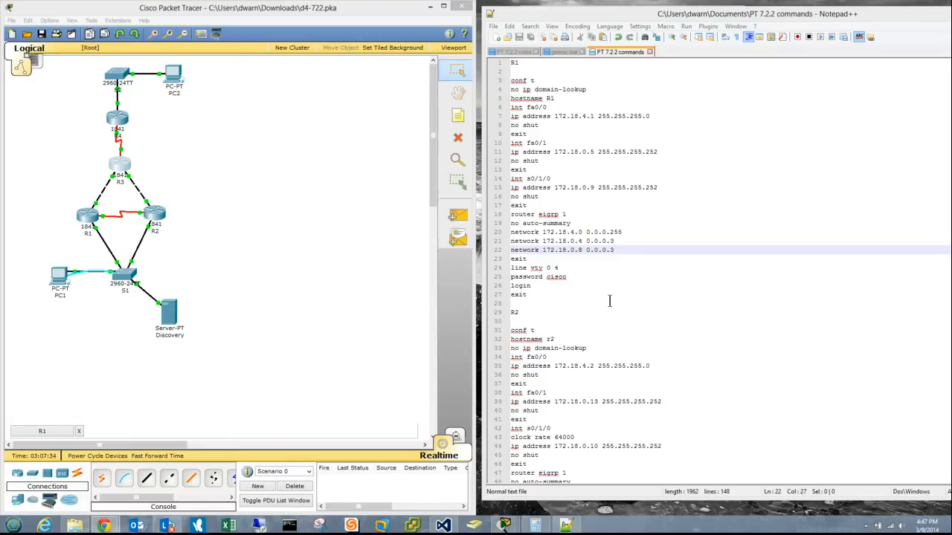
pyautogui.moveTo(779, 7)
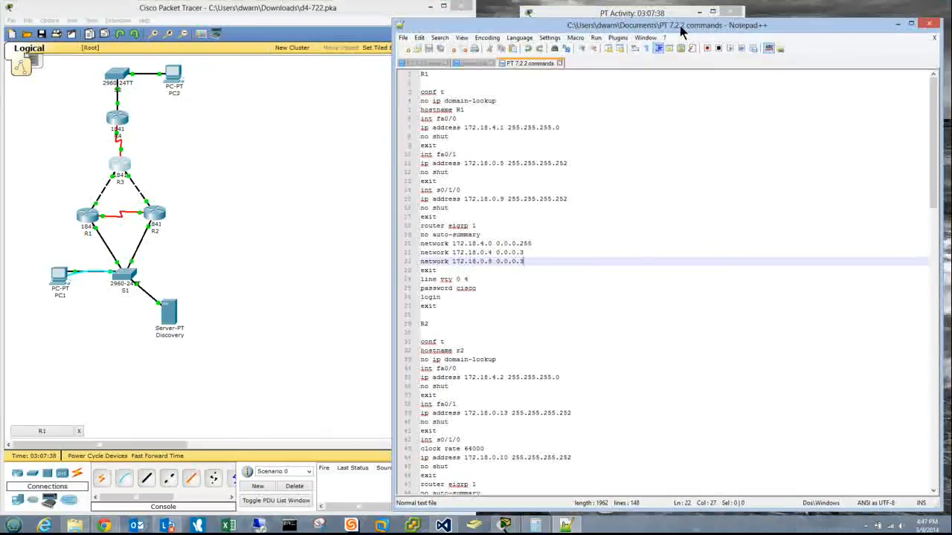
# Step: Snap Notepad++ to the right half and scroll down to the S1 and S2 commands
pyautogui.click(920, 24)
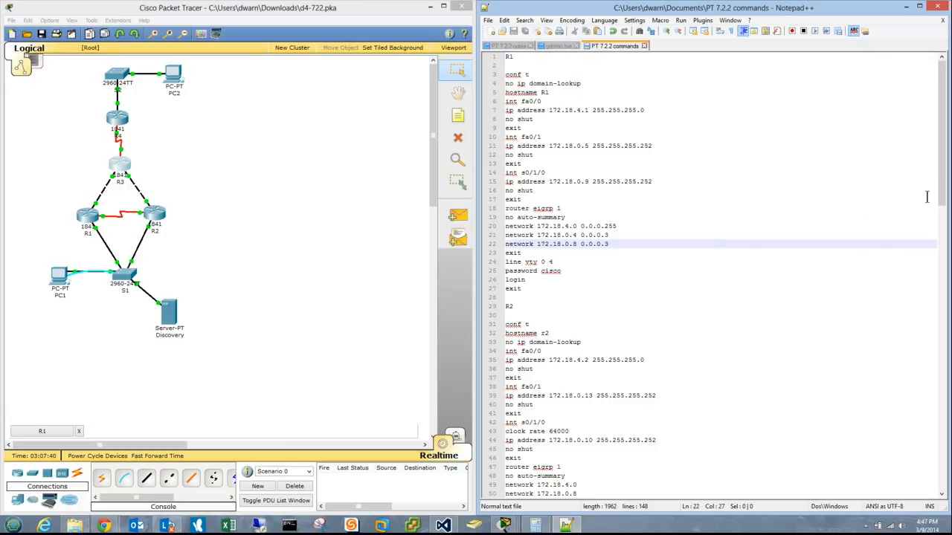
pyautogui.scroll(-3)
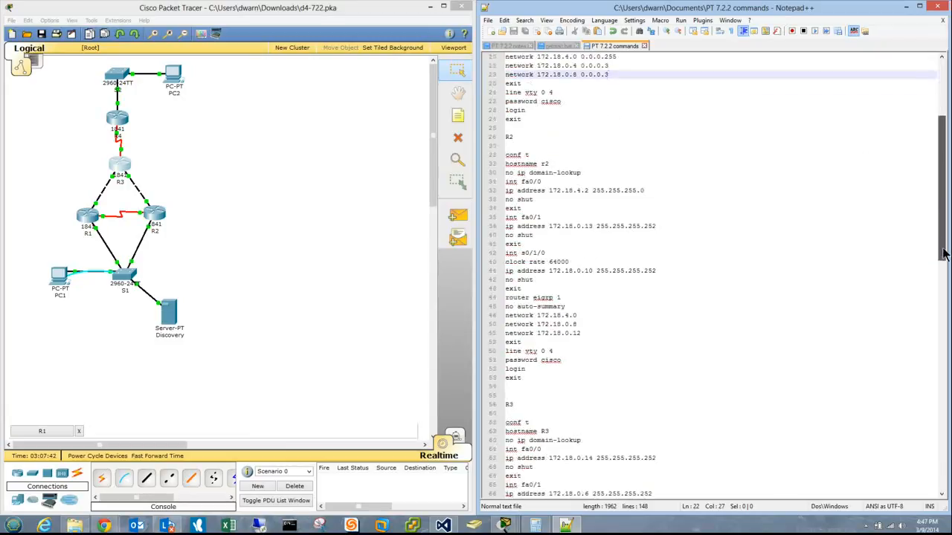
pyautogui.scroll(-3)
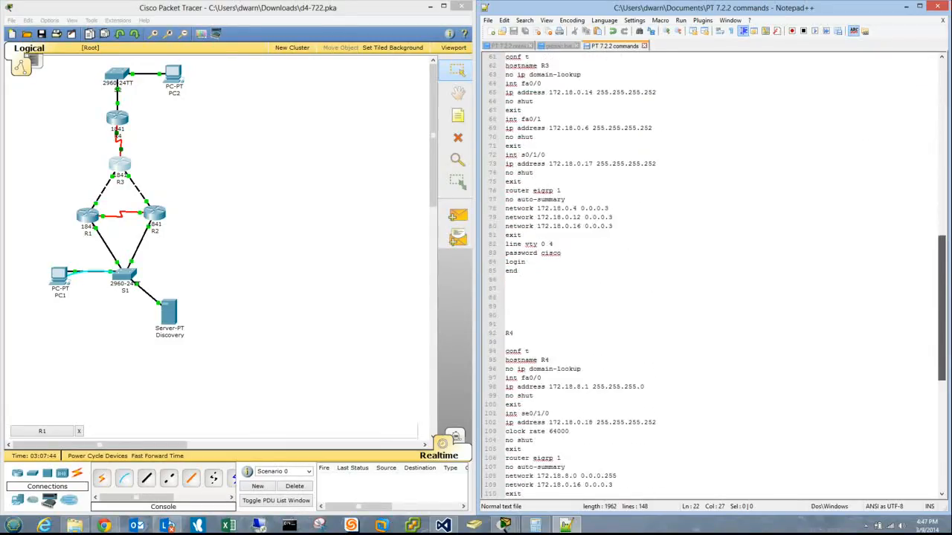
pyautogui.scroll(-3)
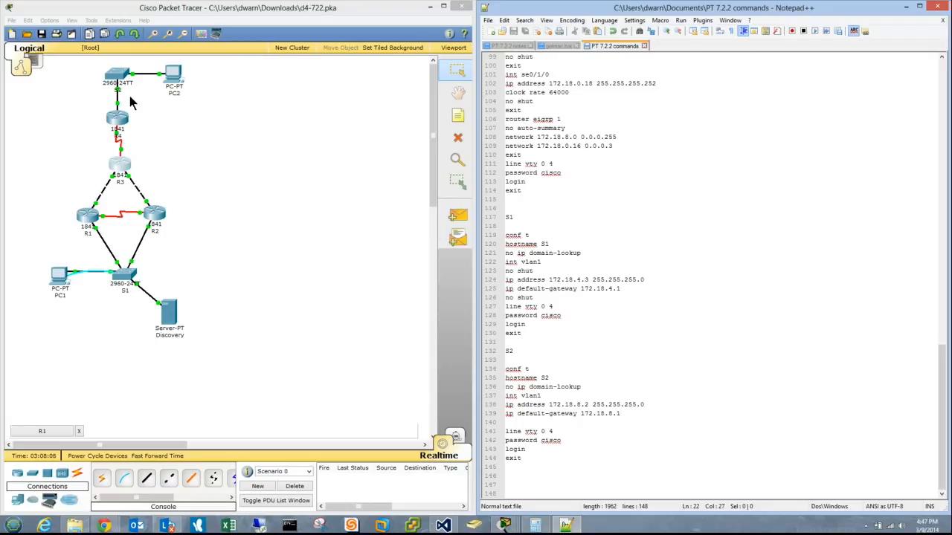
pyautogui.moveTo(281, 446)
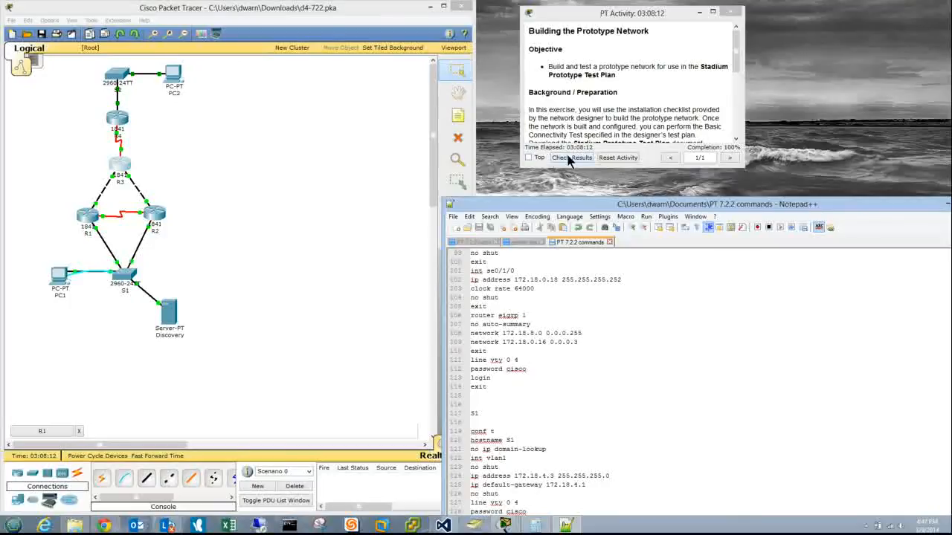
# Step: Review the Assessment Items list, 114 of 114 correct, down through S1 and S2
pyautogui.click(573, 157)
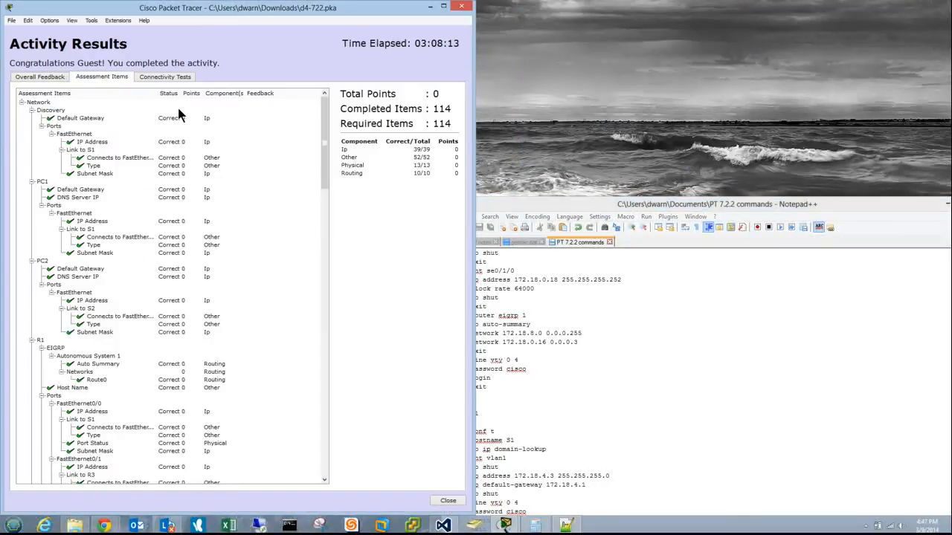
pyautogui.scroll(-3)
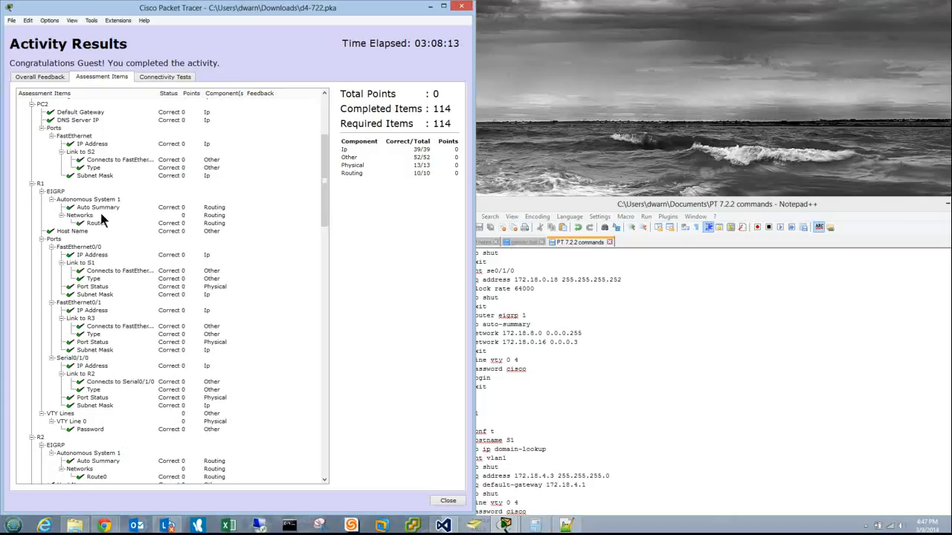
pyautogui.moveTo(118, 275)
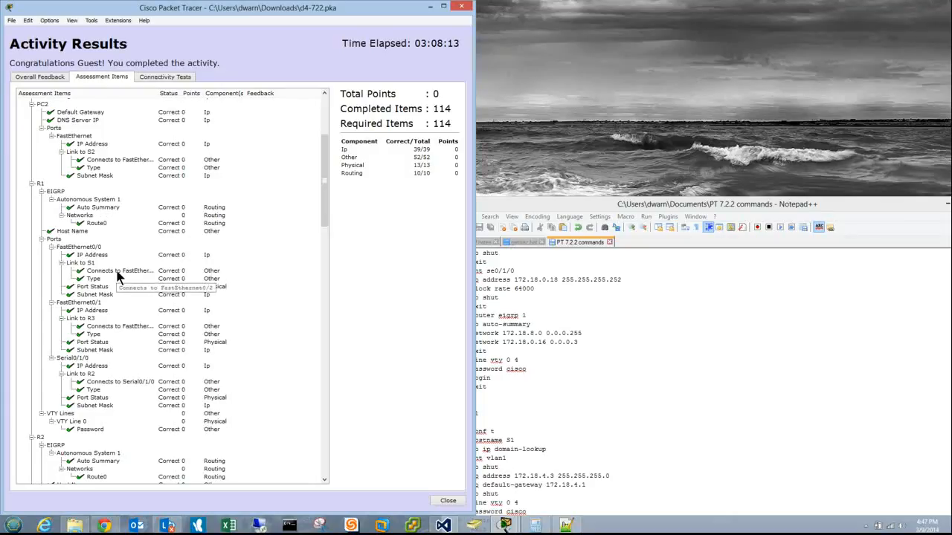
pyautogui.moveTo(115, 334)
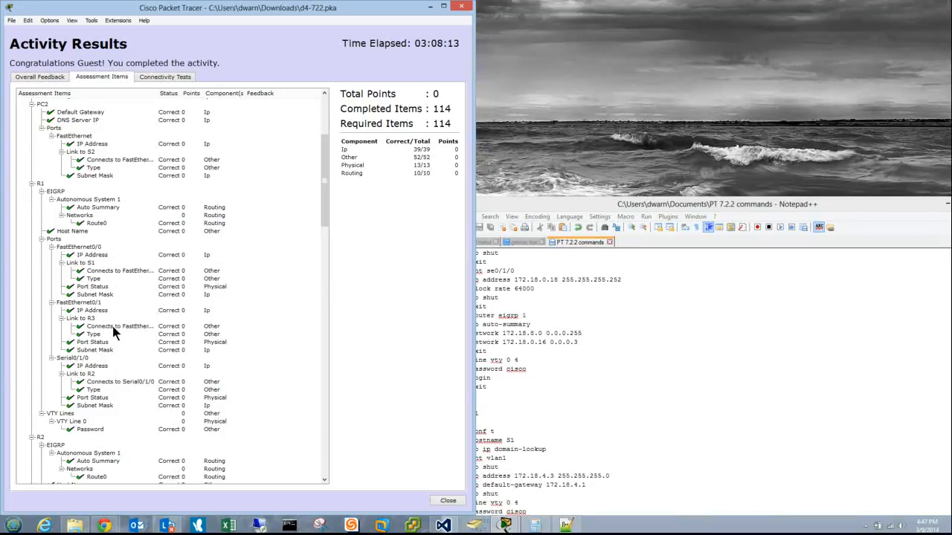
pyautogui.moveTo(331, 203)
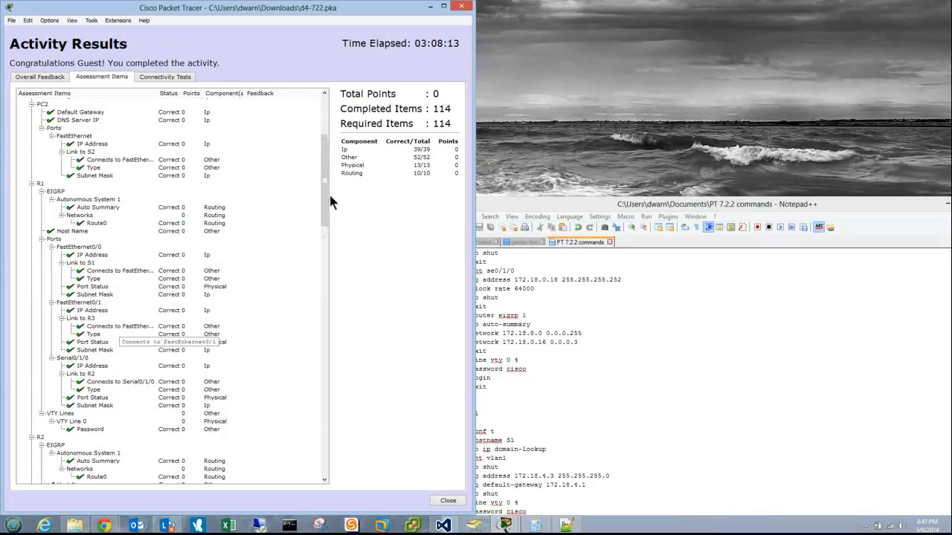
pyautogui.scroll(-3)
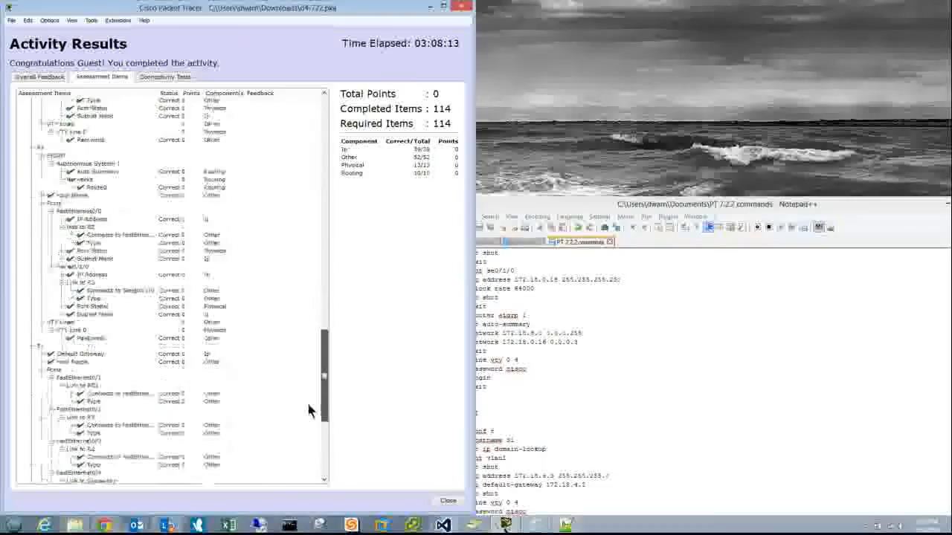
pyautogui.scroll(-3)
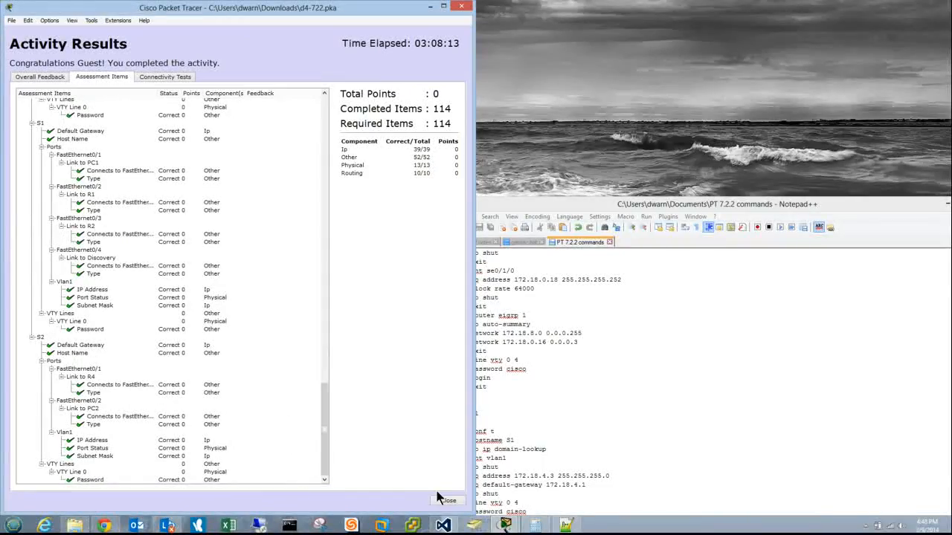
pyautogui.click(447, 500)
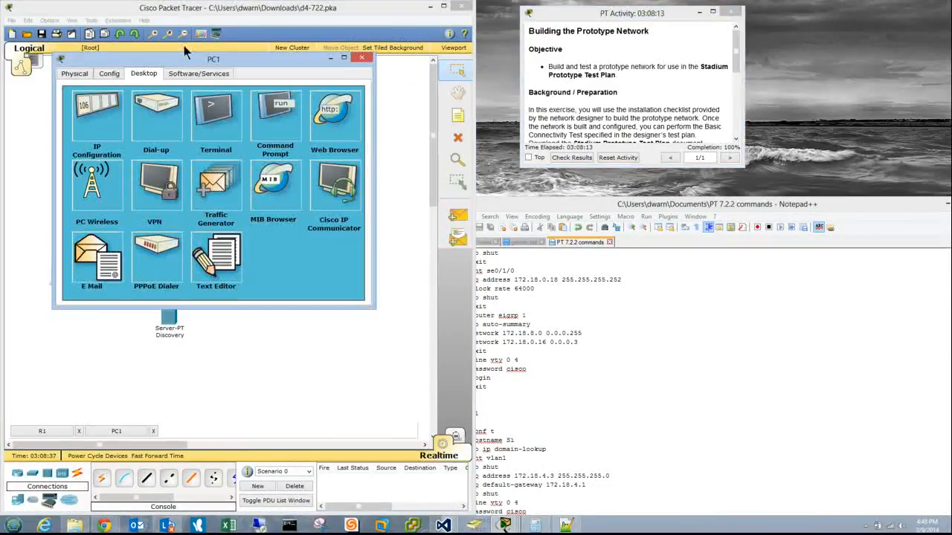
pyautogui.moveTo(214, 59); pyautogui.dragTo(404, 95)
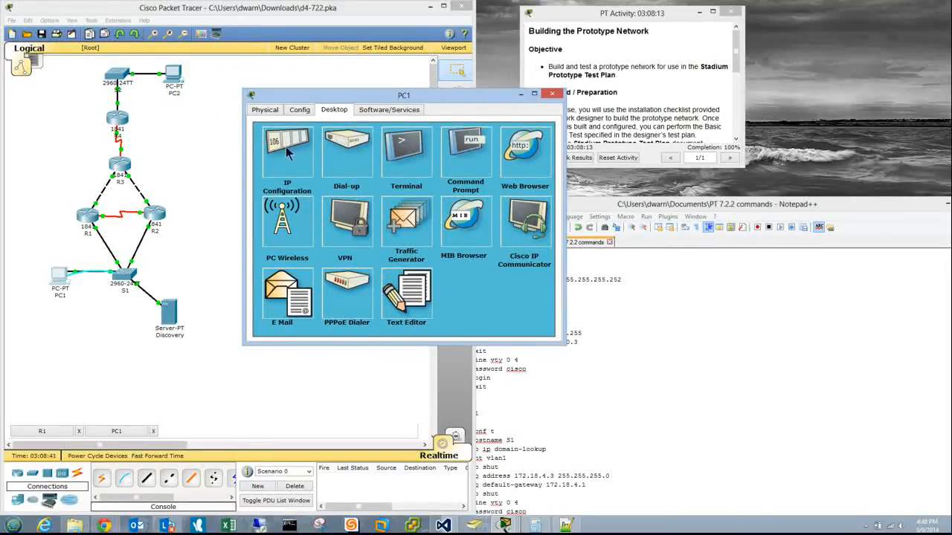
pyautogui.click(525, 149)
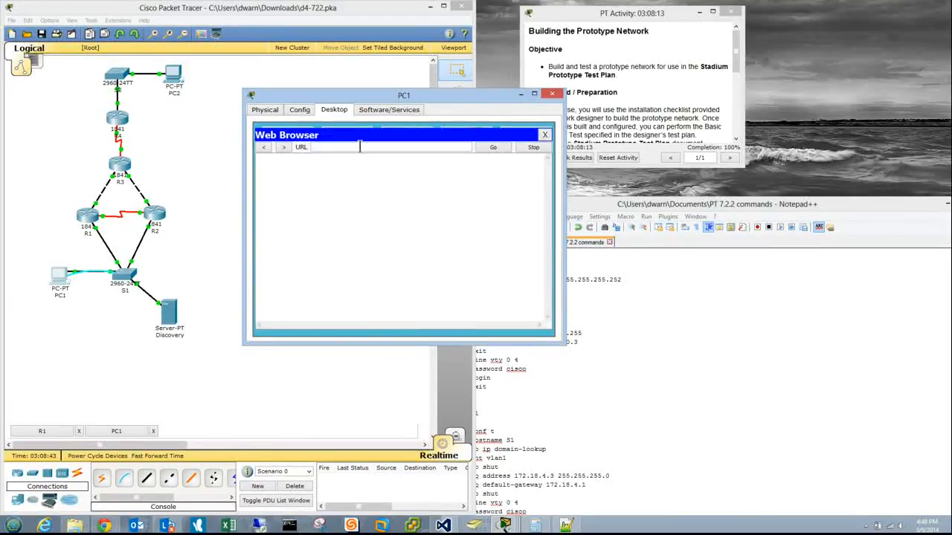
pyautogui.write('172.18.')
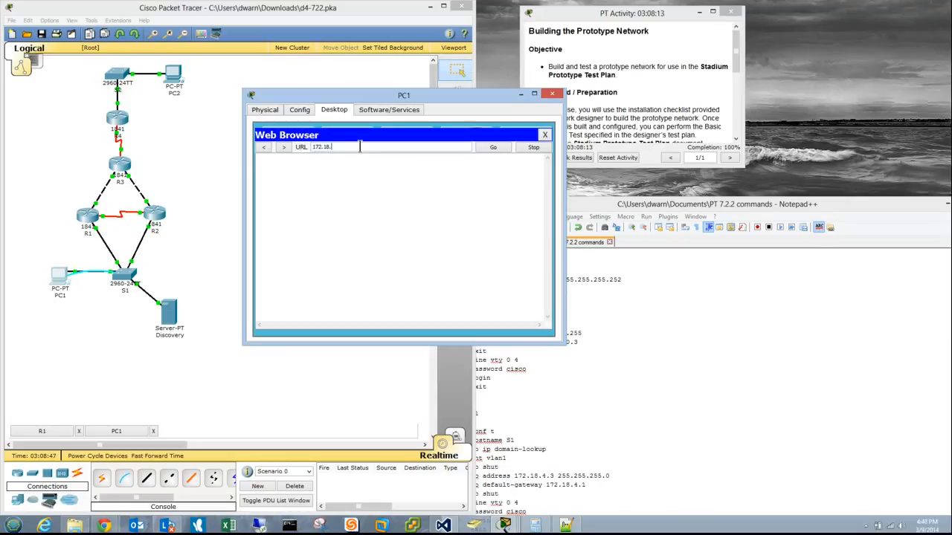
pyautogui.moveTo(404, 95); pyautogui.dragTo(545, 104)
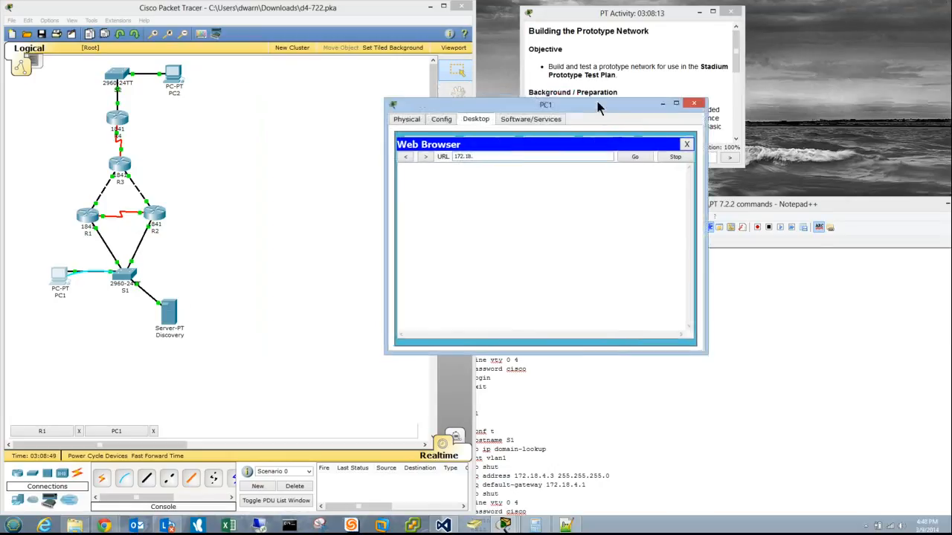
pyautogui.moveTo(547, 104); pyautogui.dragTo(642, 96)
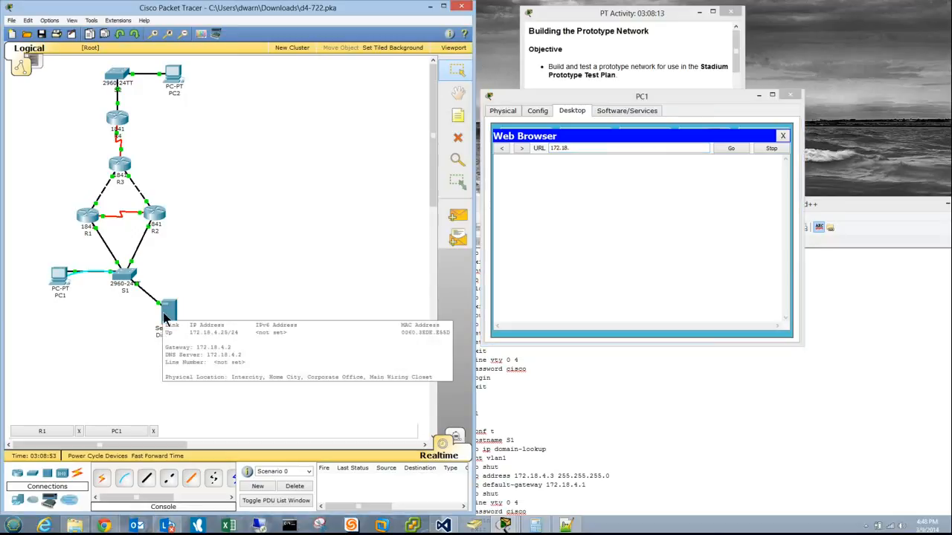
pyautogui.moveTo(562, 281)
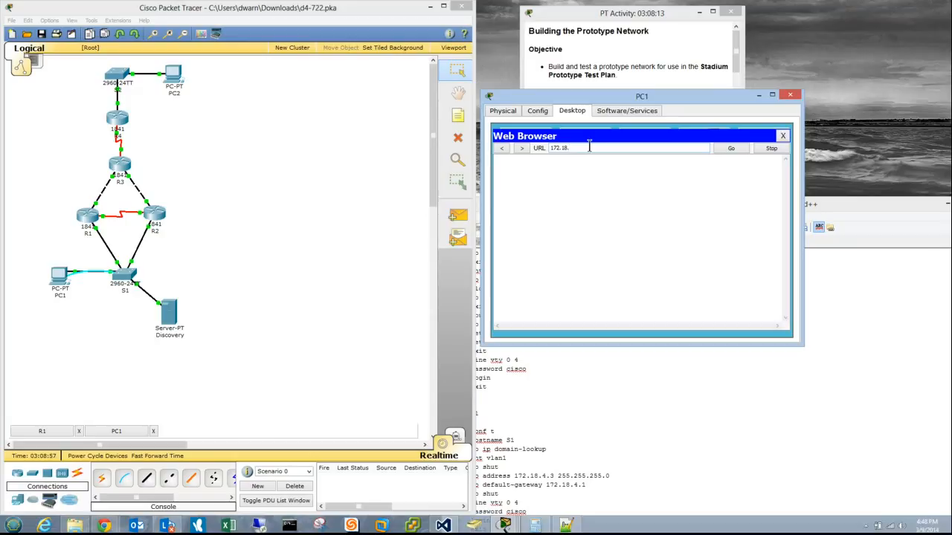
pyautogui.click(730, 148)
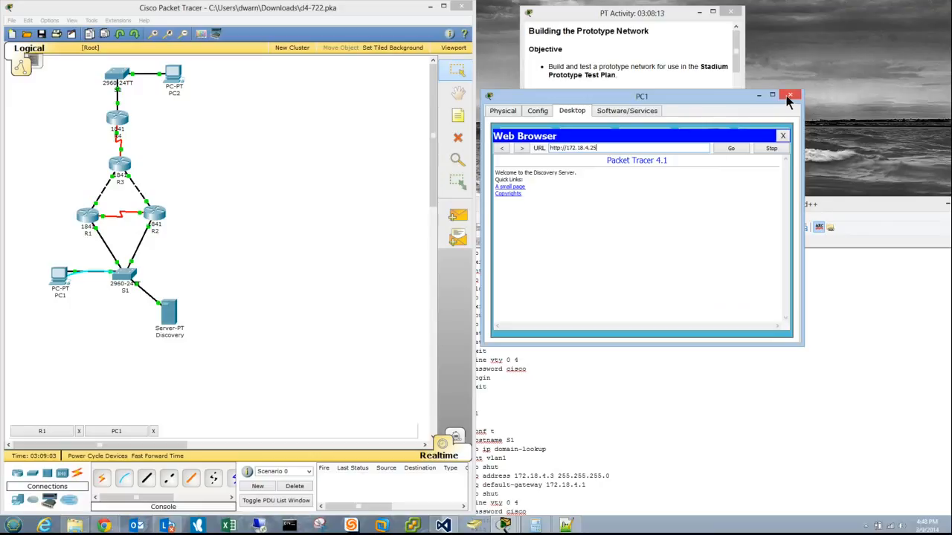
# Step: Close PC1 and ping 172.18.4.2 from PC2's command prompt with 0% loss
pyautogui.click(789, 95)
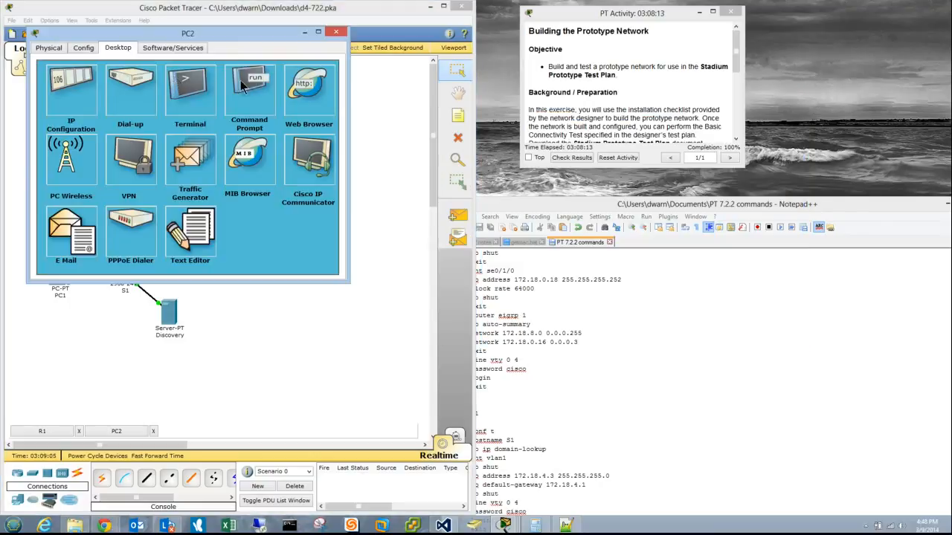
pyautogui.click(249, 89)
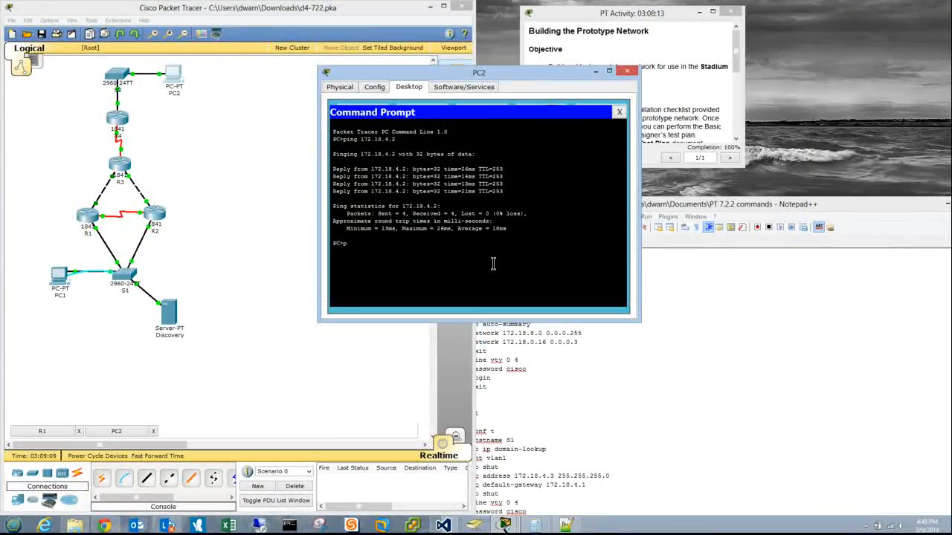
pyautogui.write('ping 172.18.4.2')
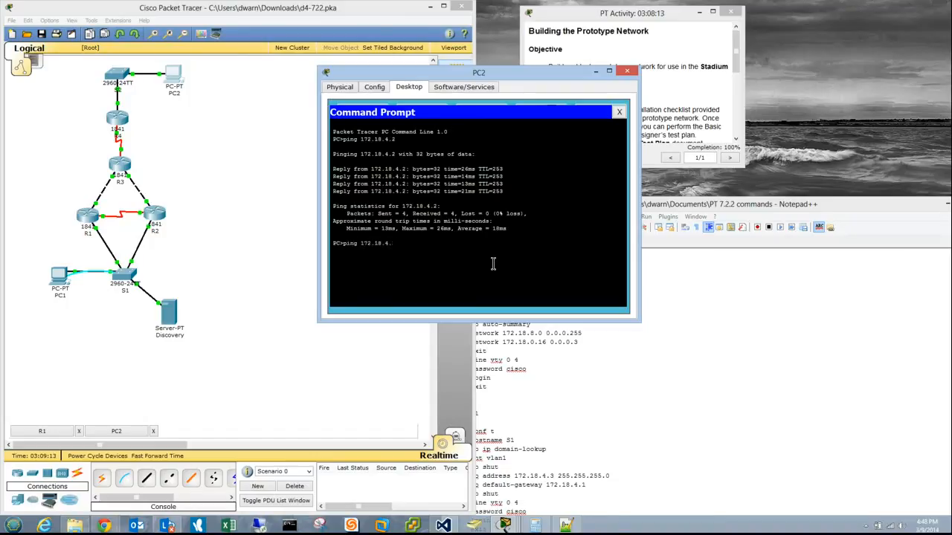
pyautogui.press('Return')
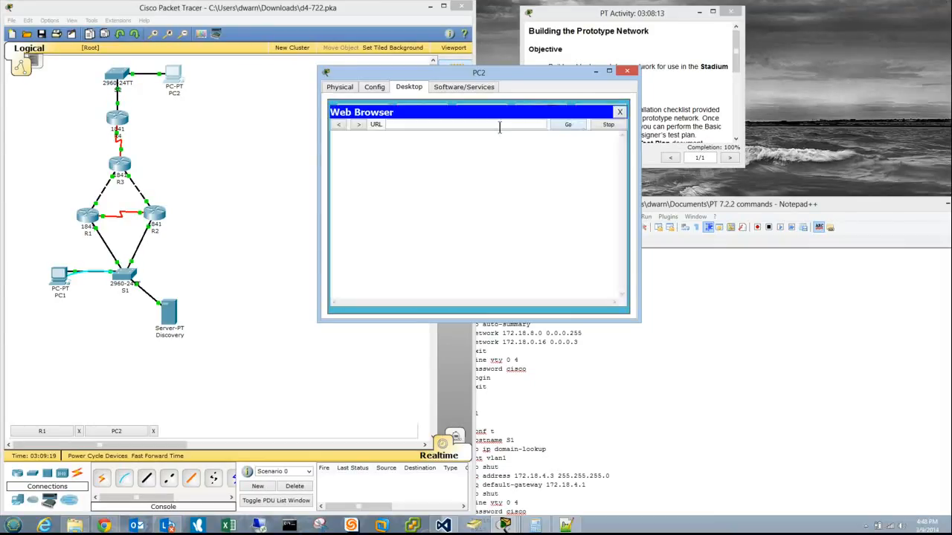
pyautogui.write('172.18.')
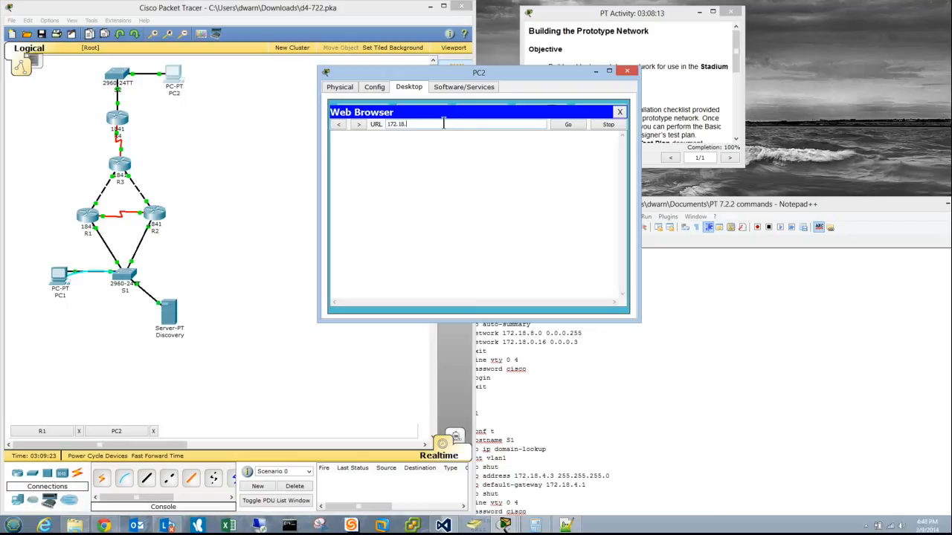
pyautogui.write('http://172.18.4.25')
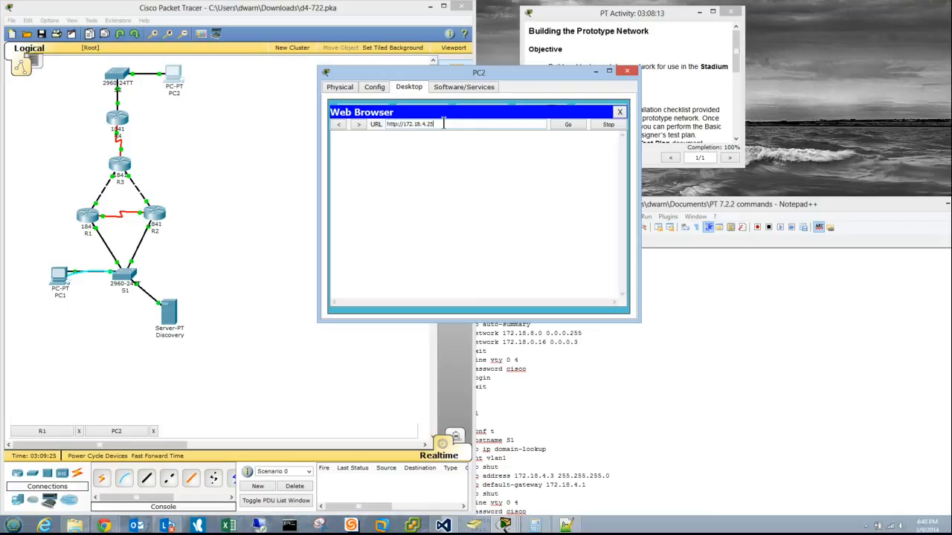
pyautogui.click(568, 124)
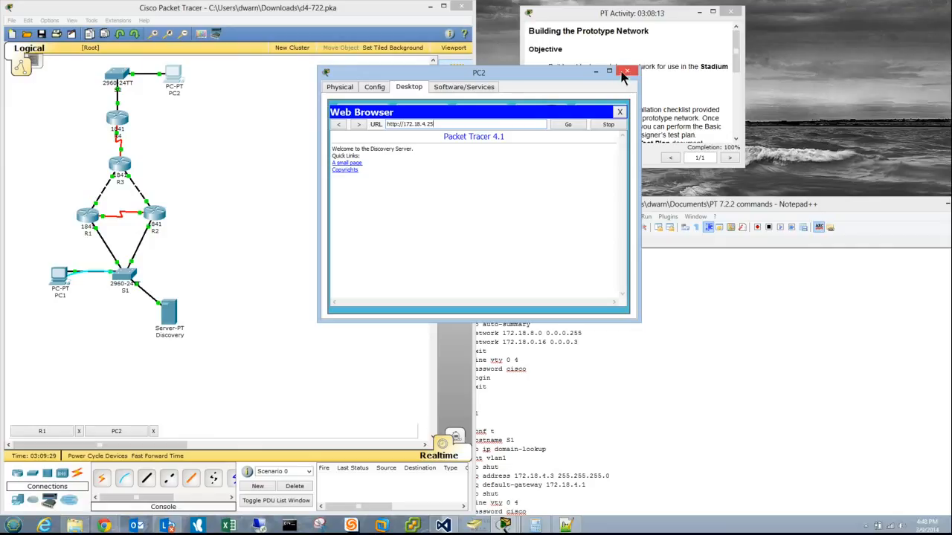
# Step: Run show ip route and show cdp neighbors on R3's CLI, seeing neighbor R4, then close R3
pyautogui.click(626, 71)
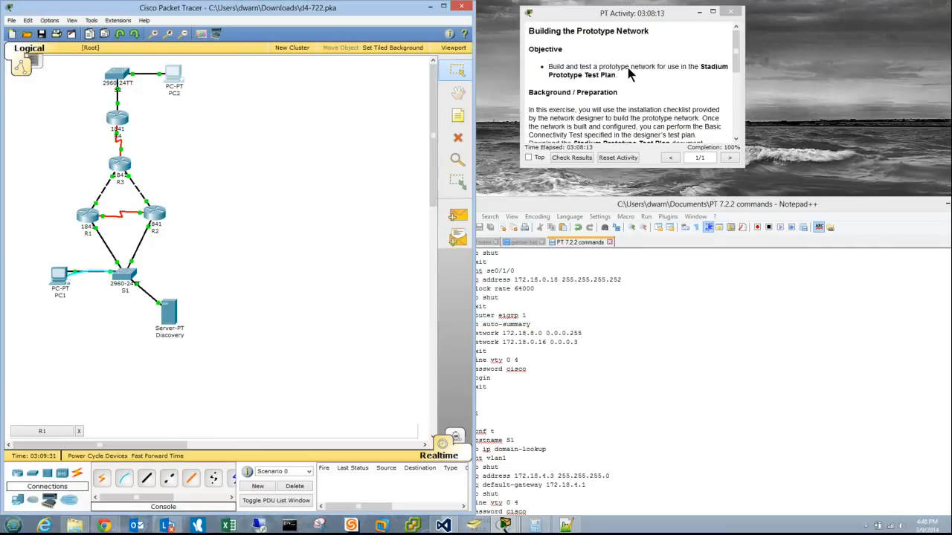
pyautogui.doubleClick(120, 171)
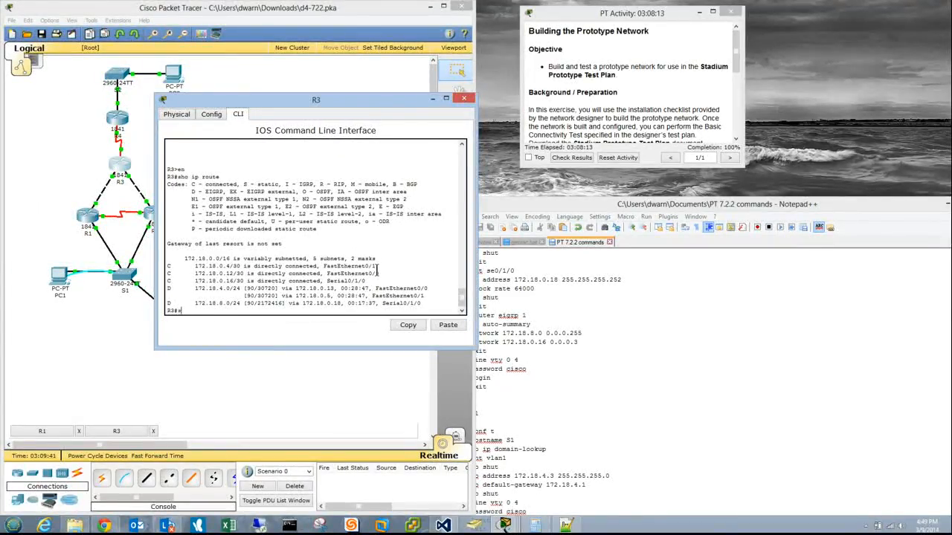
pyautogui.write('sho ca')
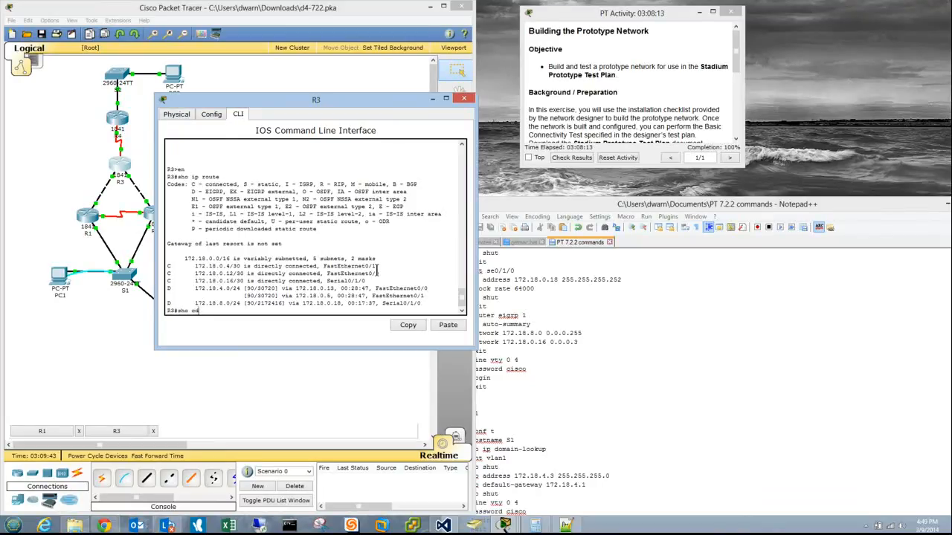
pyautogui.write('dp neighbors')
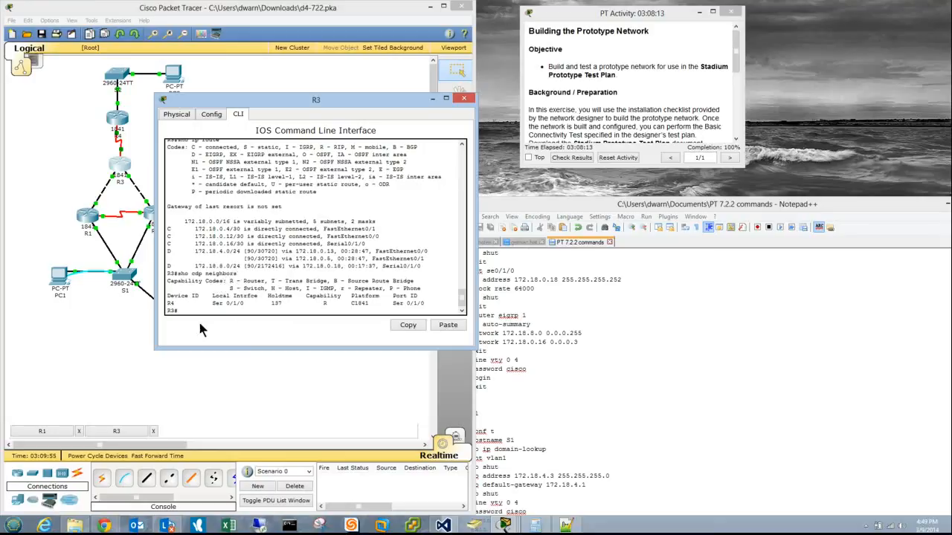
pyautogui.moveTo(413, 142)
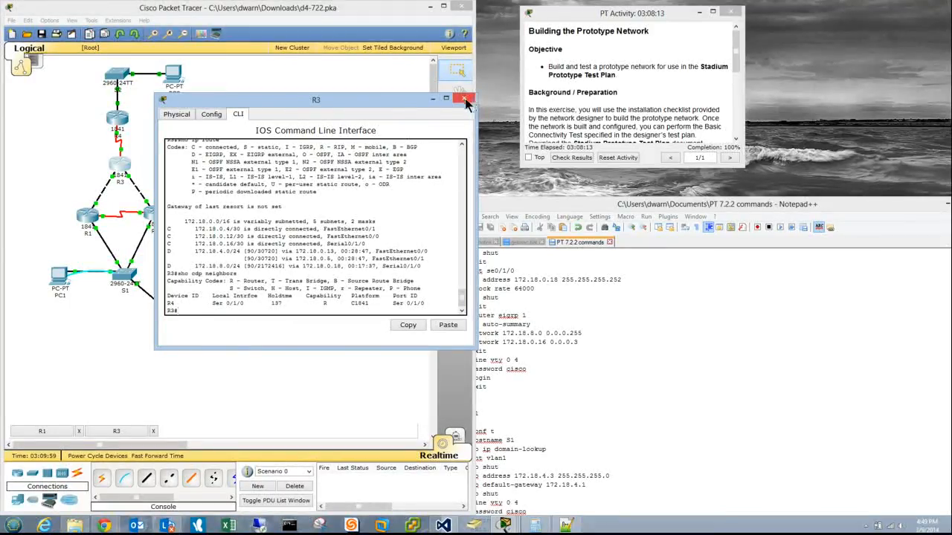
pyautogui.click(464, 99)
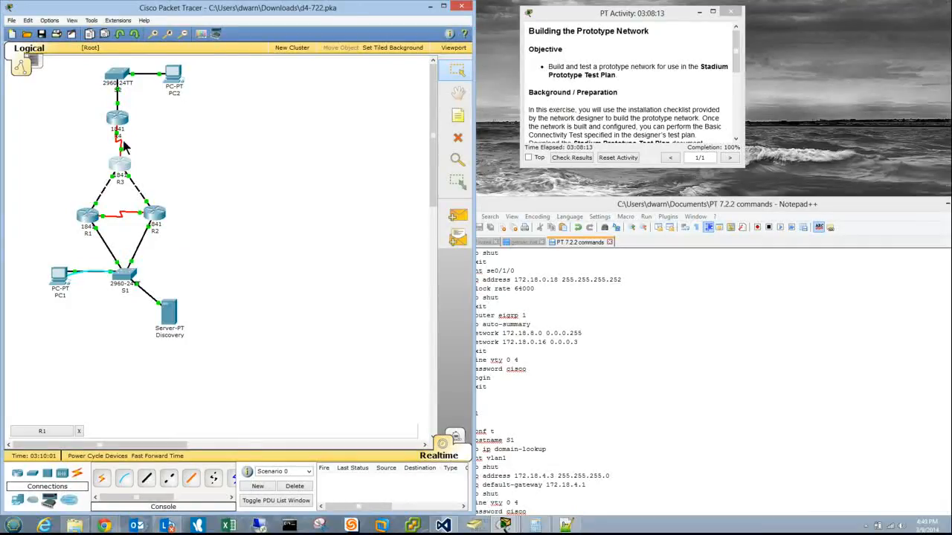
pyautogui.moveTo(238, 316)
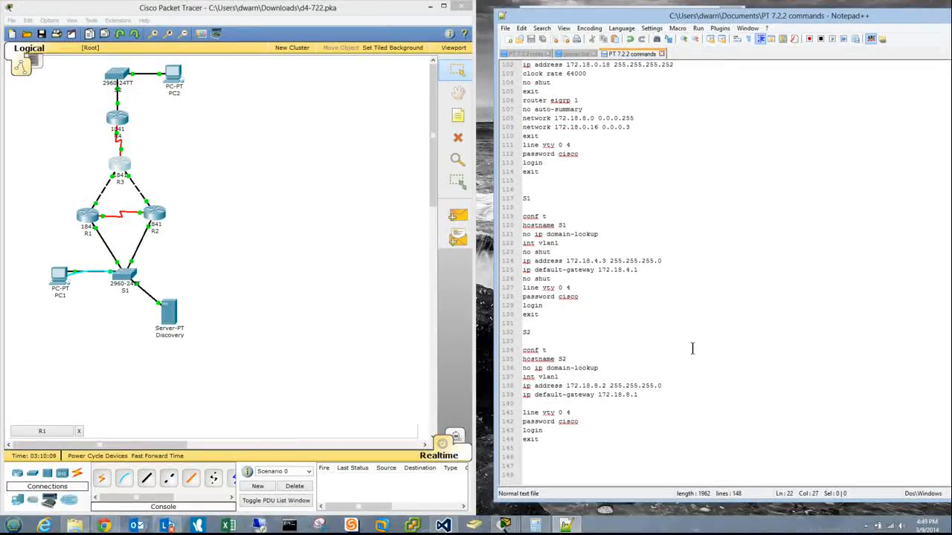
# Step: Scroll Notepad++ up to the R4 configuration section and expand the hidden tray icons
pyautogui.scroll(3)
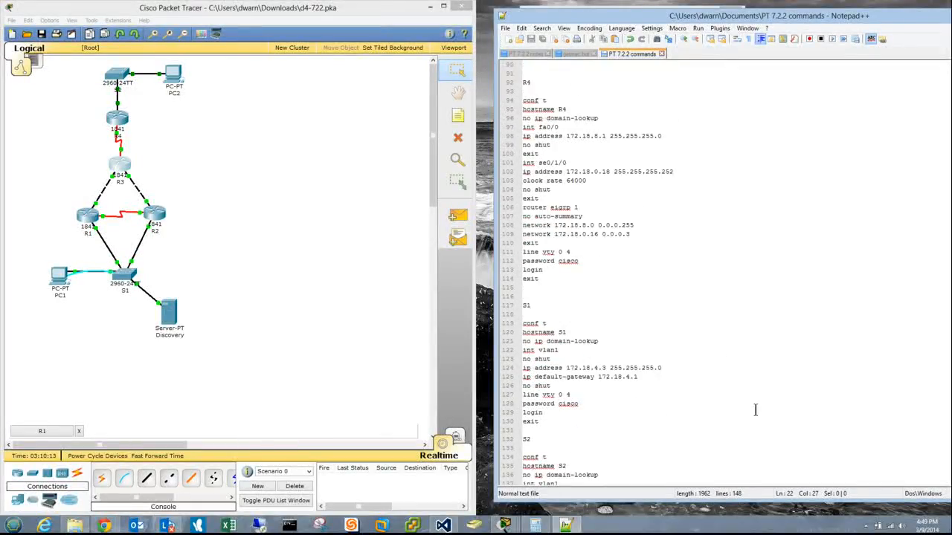
pyautogui.click(866, 526)
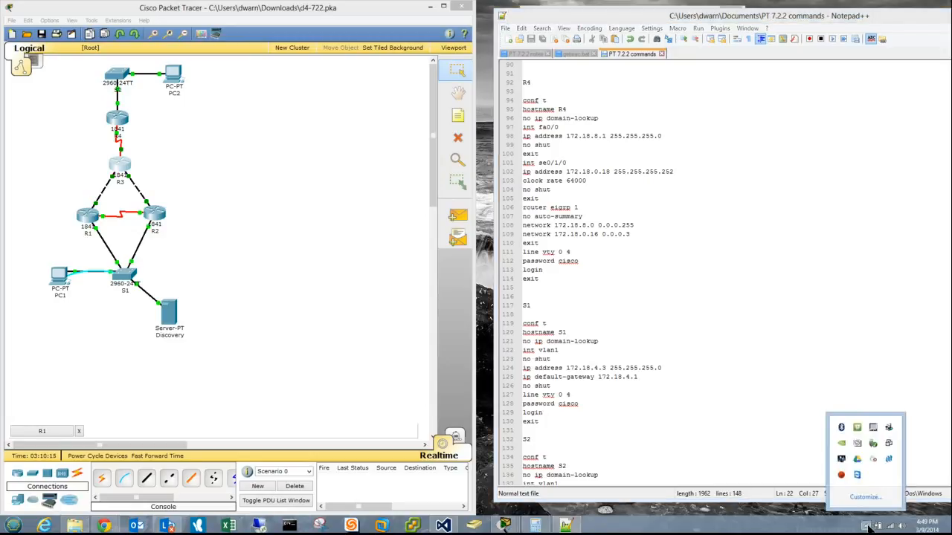